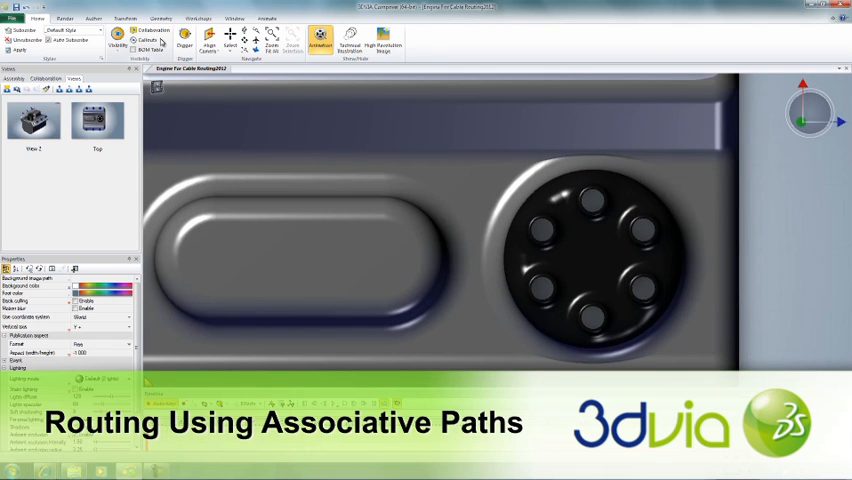
Show the Geometry tools and the full engine model with its copied cylinder primitive.
click(160, 18)
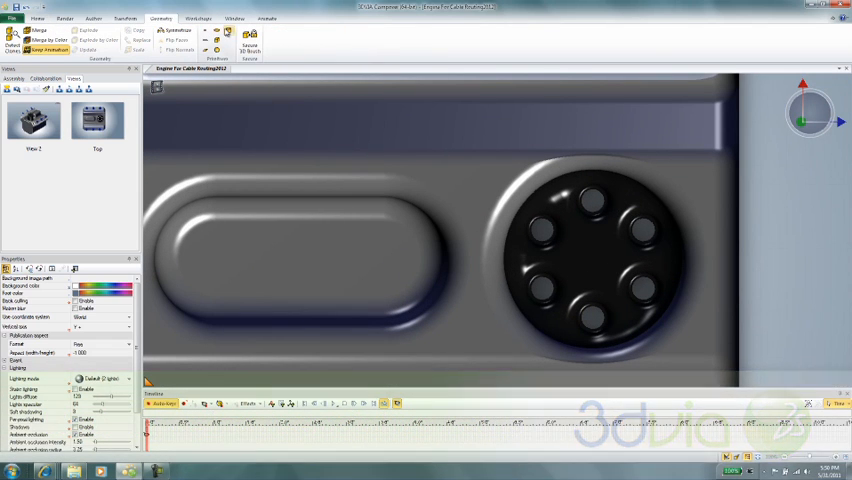
click(595, 200)
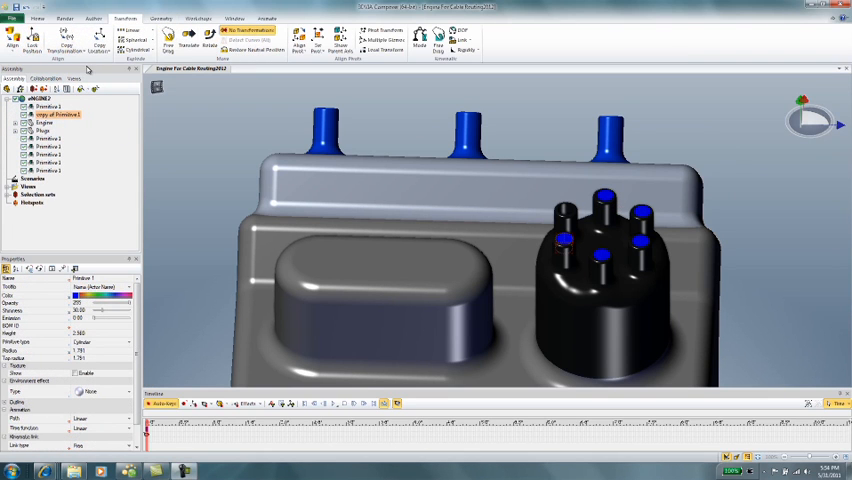
Rename the six cylinder primitives in the Assembly tree to Wire 1 through Wire 6.
click(160, 18)
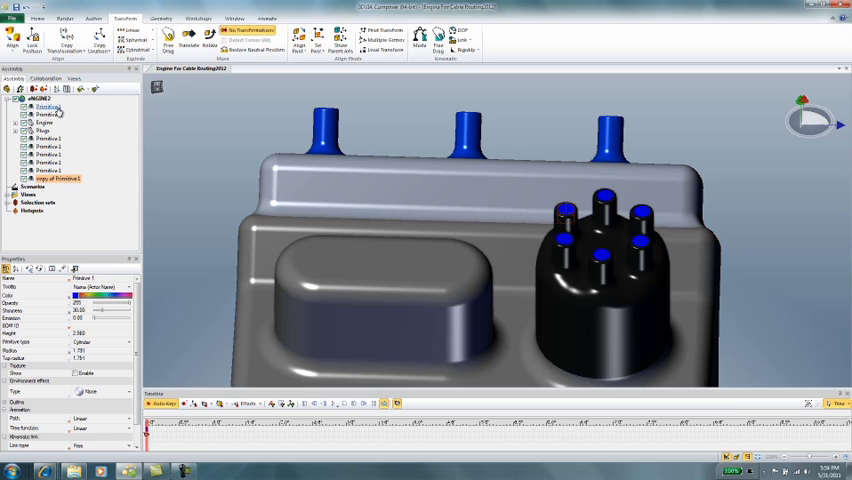
click(48, 107)
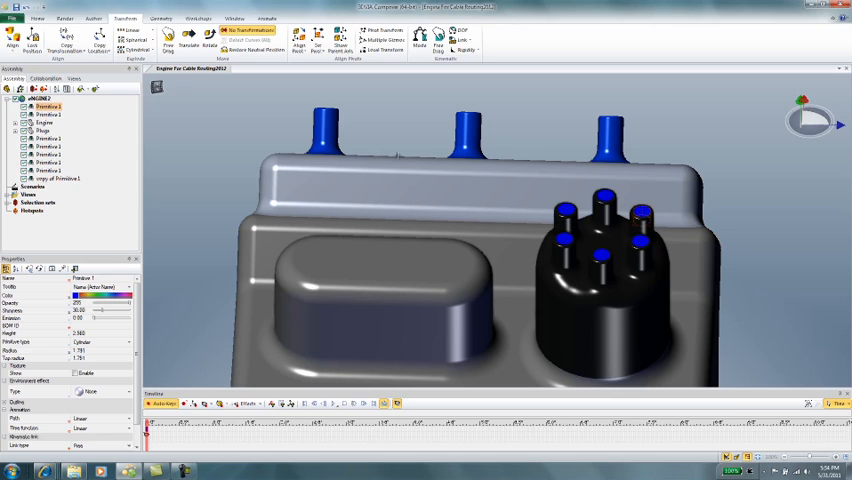
click(47, 107)
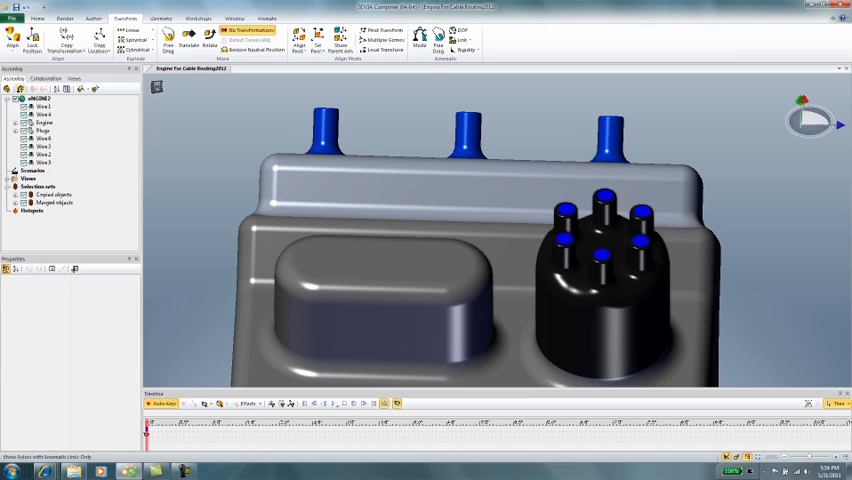
Multi-select Wire 1 through Wire 6 so they group under a single Wires node.
right_click(37, 98)
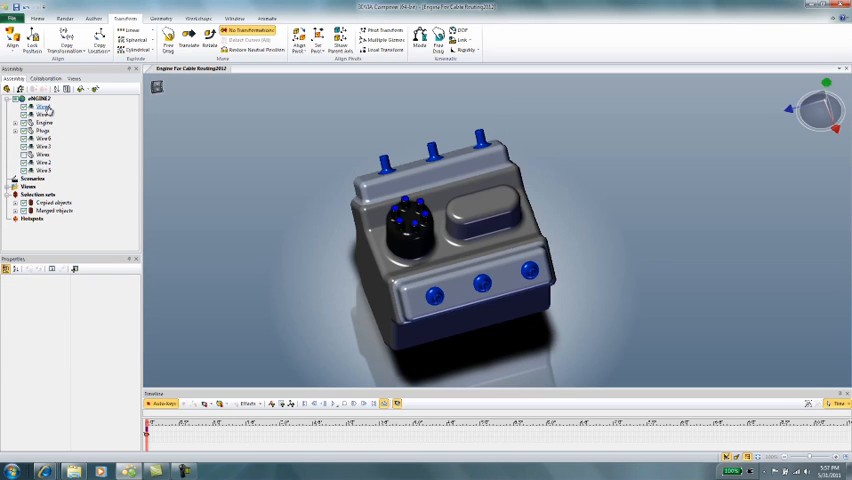
click(45, 107)
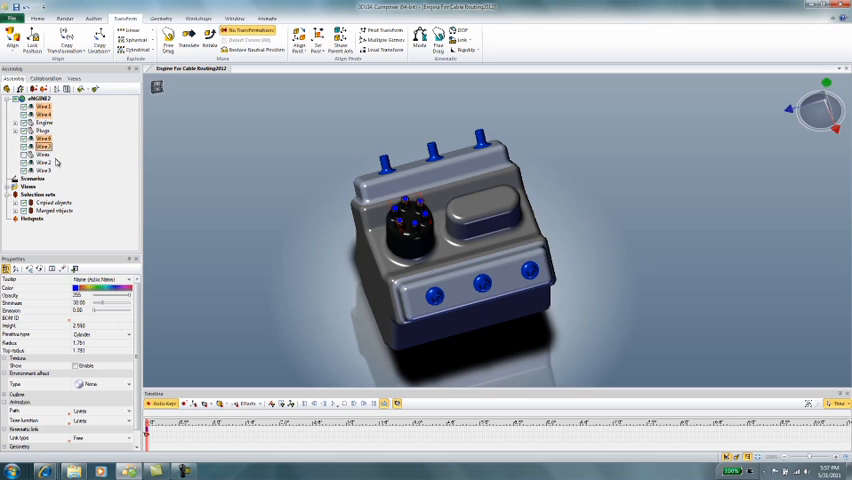
click(52, 203)
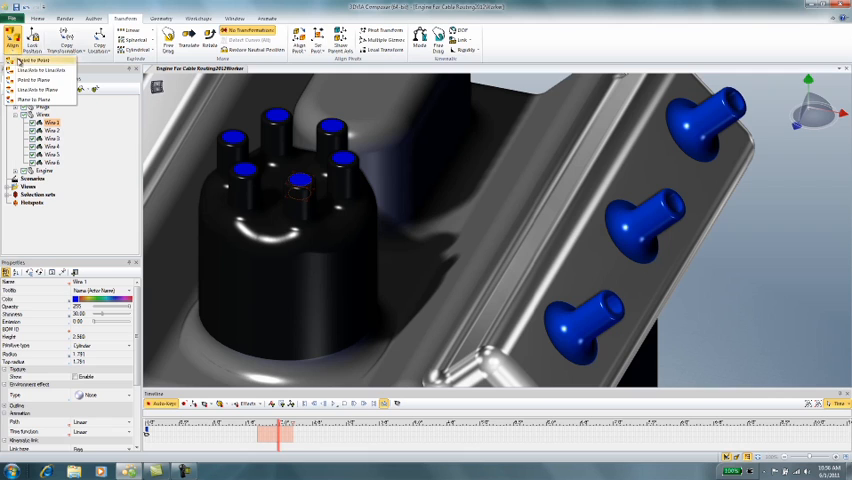
Snap Wire 1 to a distributor terminal and keyframe it to a plug hole with a Custom path.
click(300, 181)
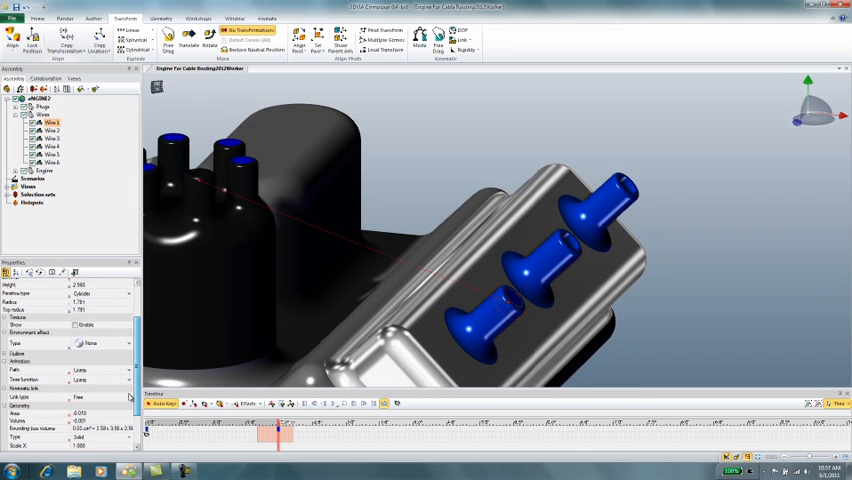
click(80, 371)
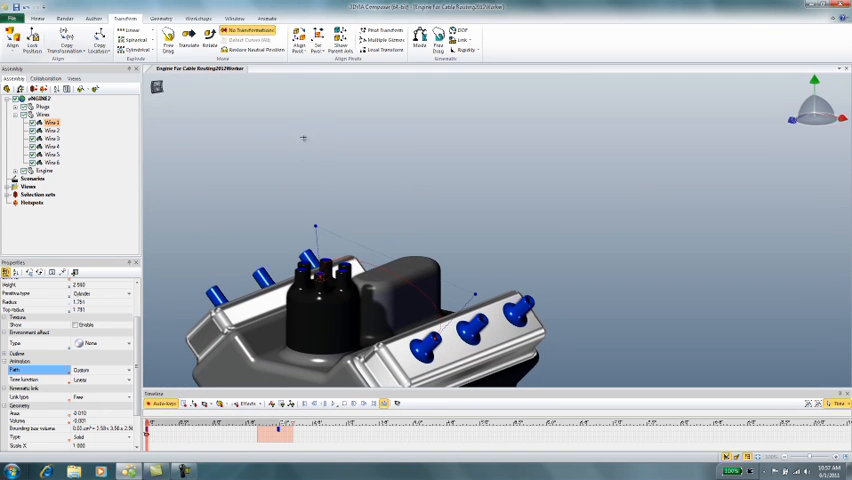
Create an associative path from Wire 1's animation via the Author Path menu.
click(91, 18)
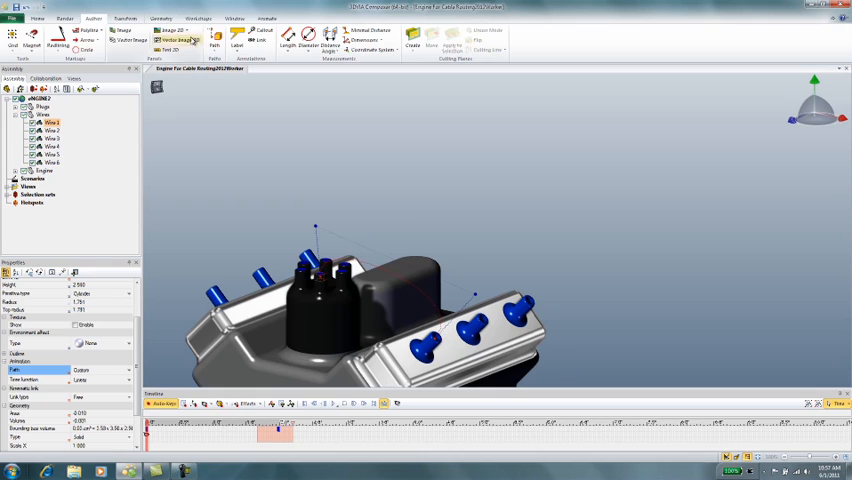
click(215, 40)
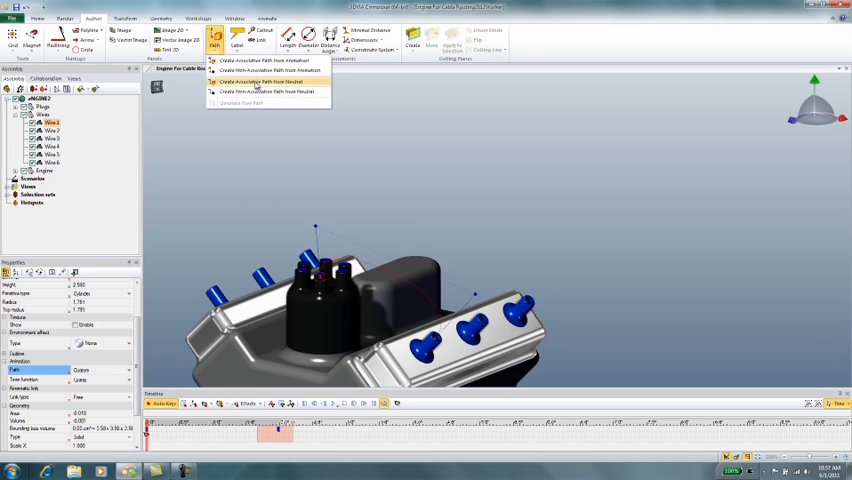
mouse_move(260, 72)
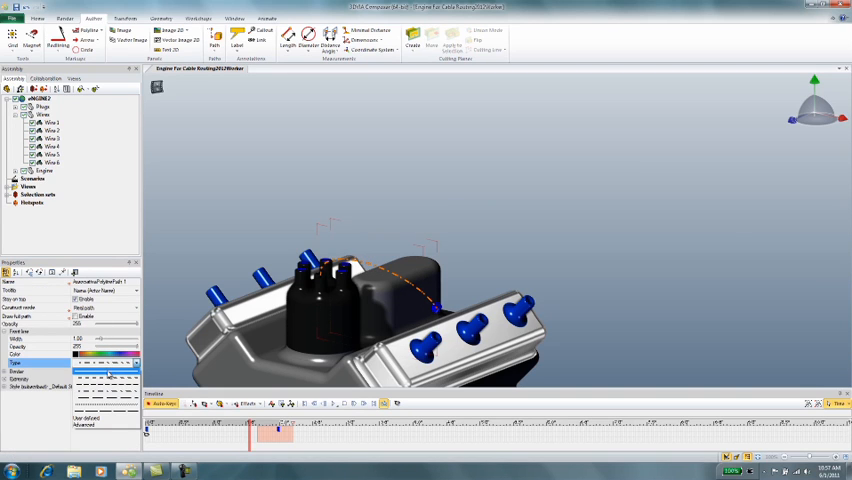
Set AssociativePolylinePath 1's front line type to a solid line.
click(77, 356)
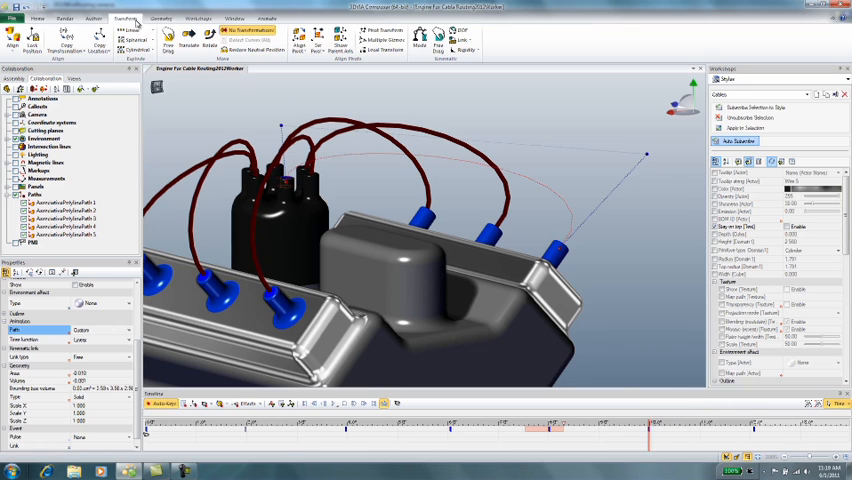
click(215, 40)
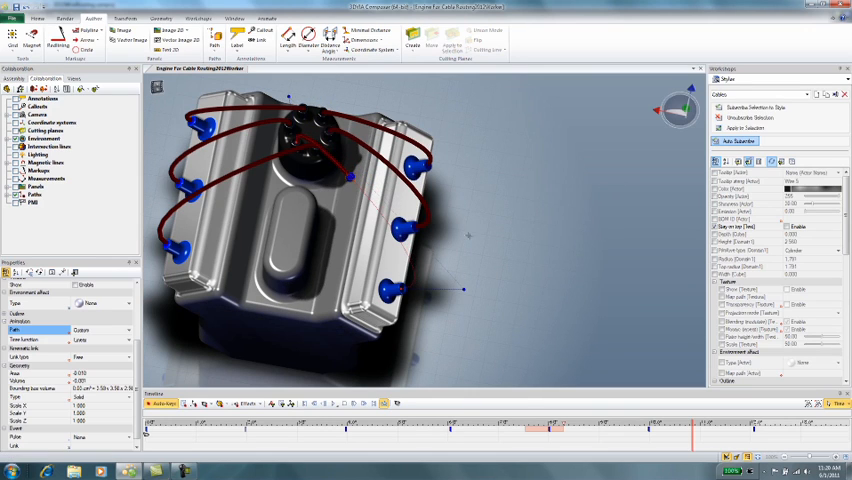
mouse_move(495, 307)
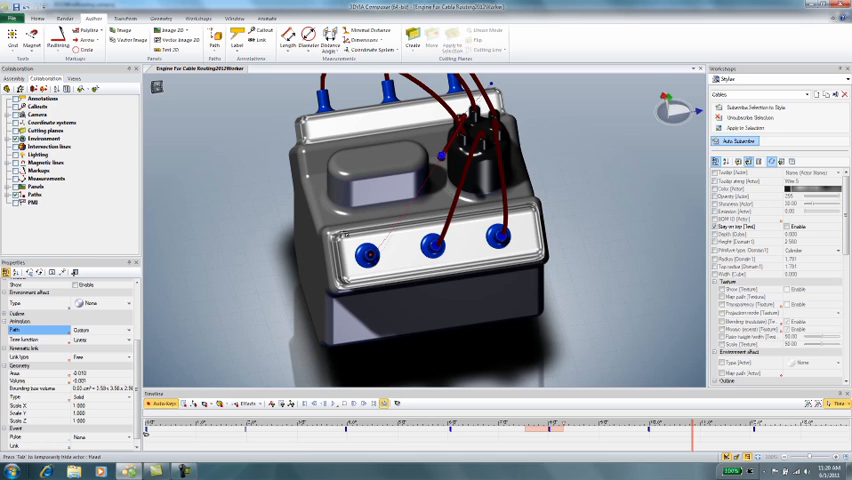
click(700, 424)
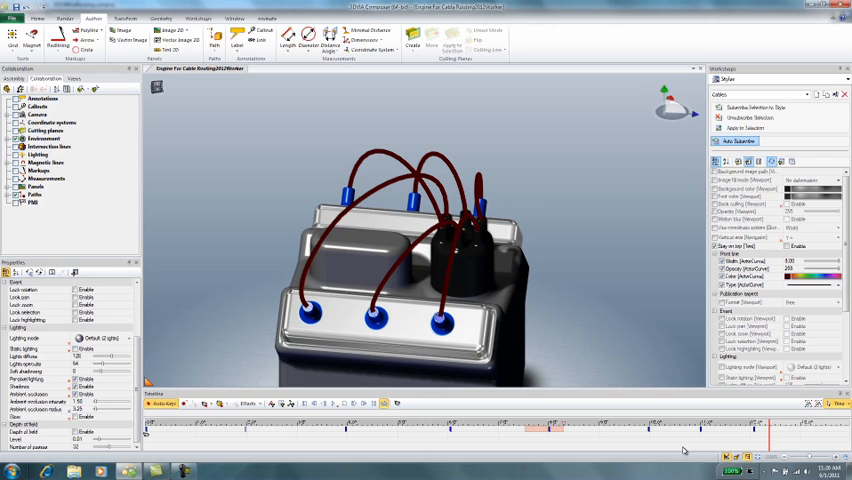
Show the Assembly tree listing the Wires, head, block and distributor parts.
click(13, 79)
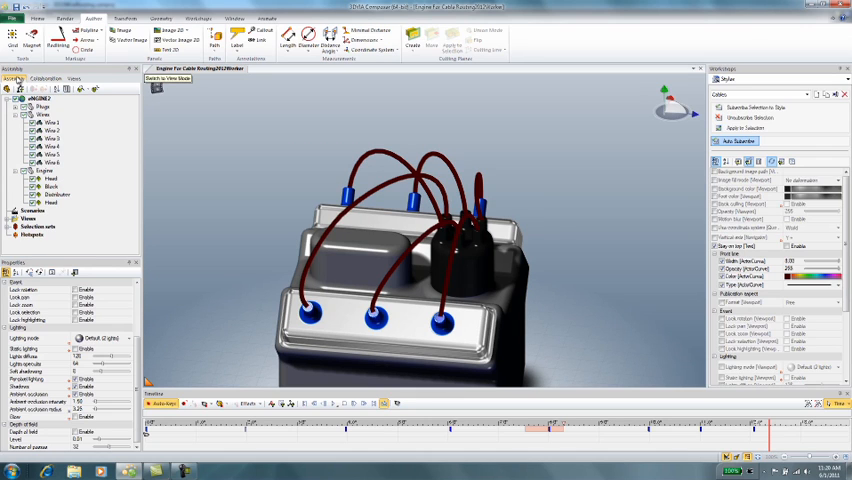